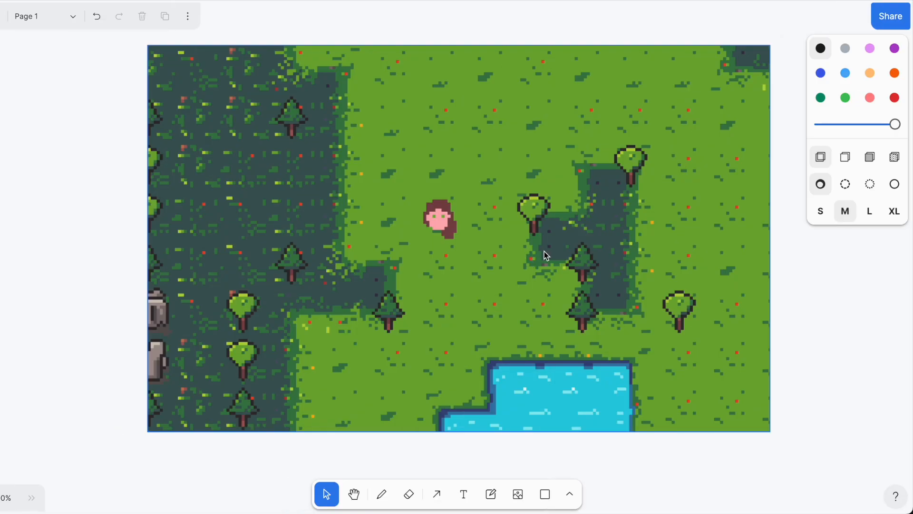
mouse_move(536, 226)
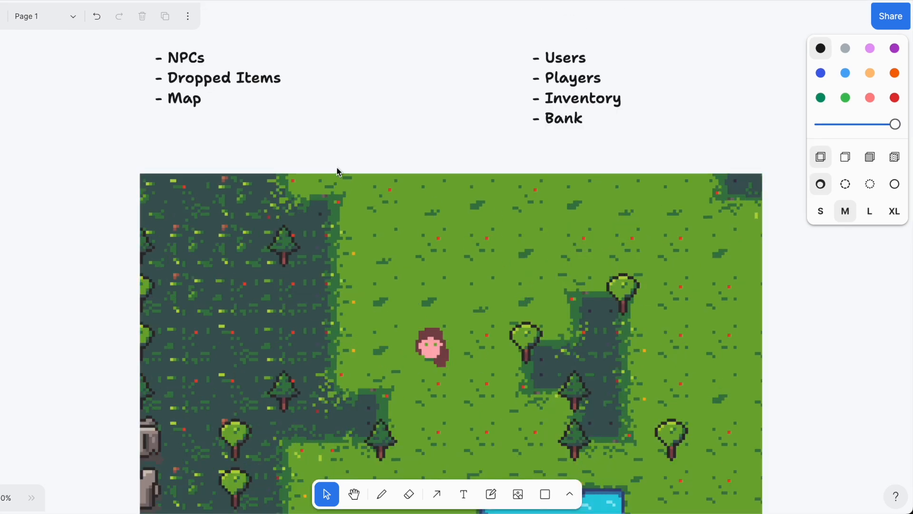
mouse_move(267, 139)
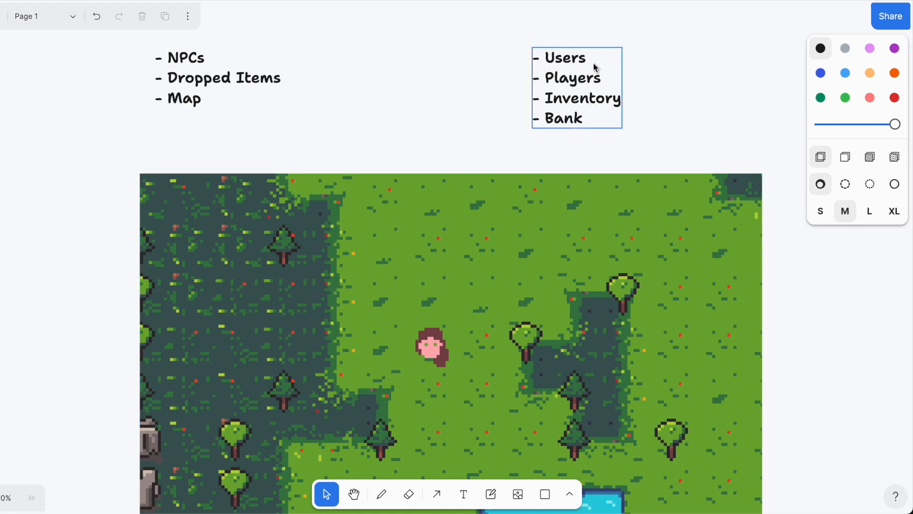
mouse_move(592, 85)
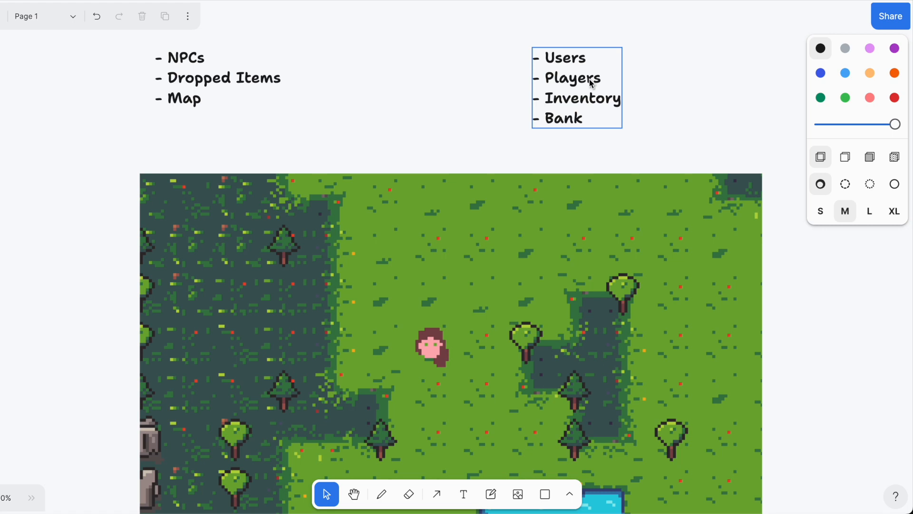
mouse_move(595, 102)
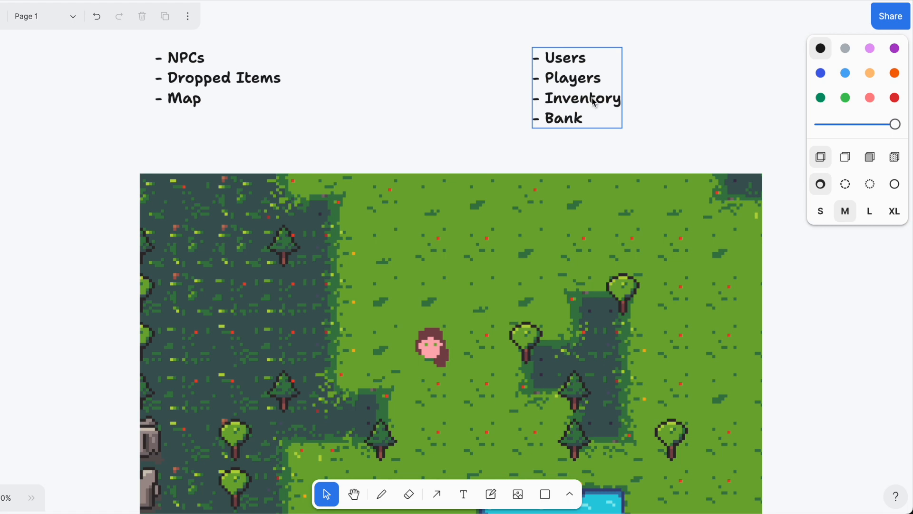
mouse_move(593, 125)
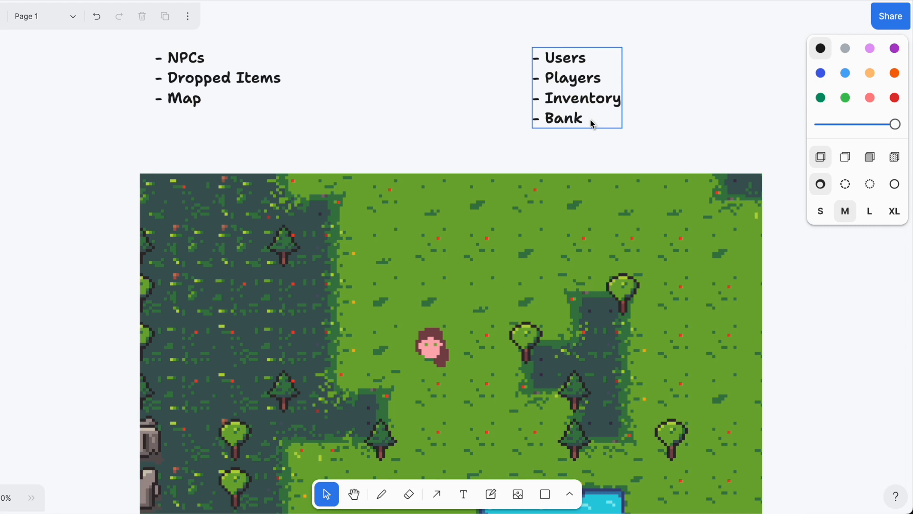
Add `const db = new EntityDB<Player>();` on line 10 under the Player type, then begin typing an id field
left_click(628, 158)
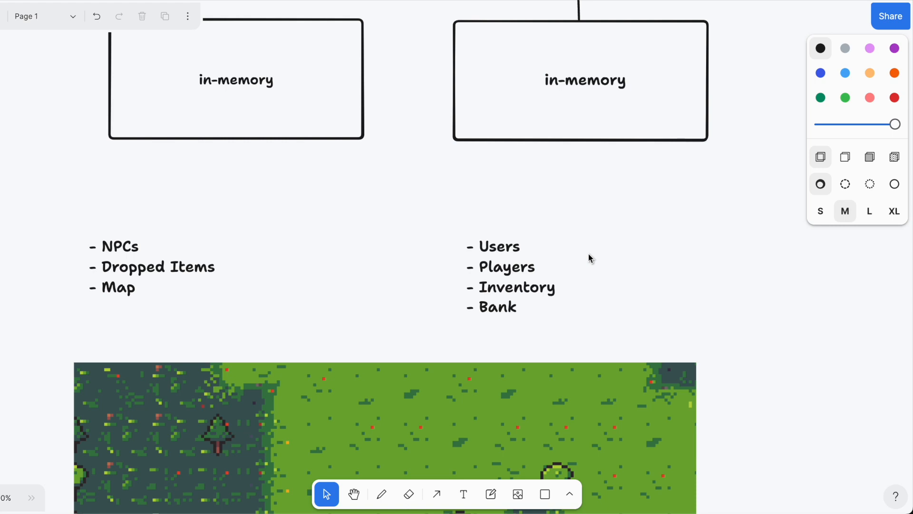
mouse_move(620, 233)
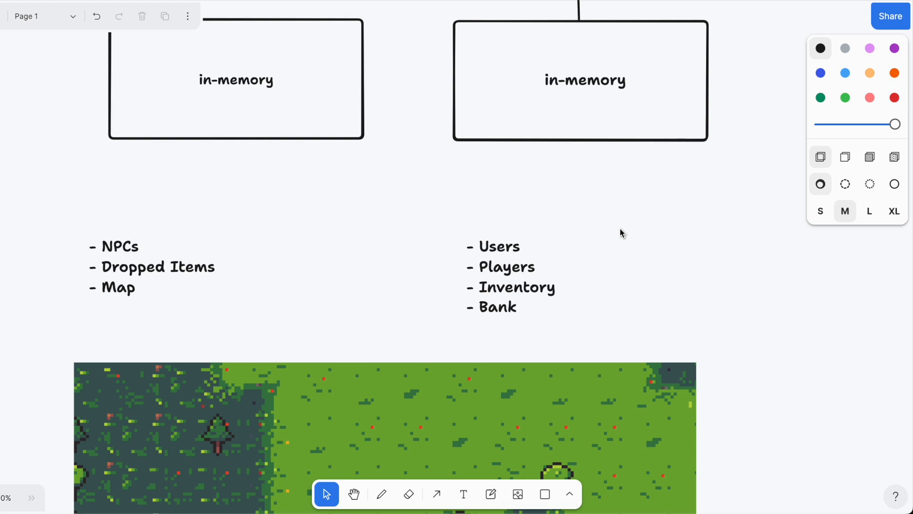
mouse_move(619, 228)
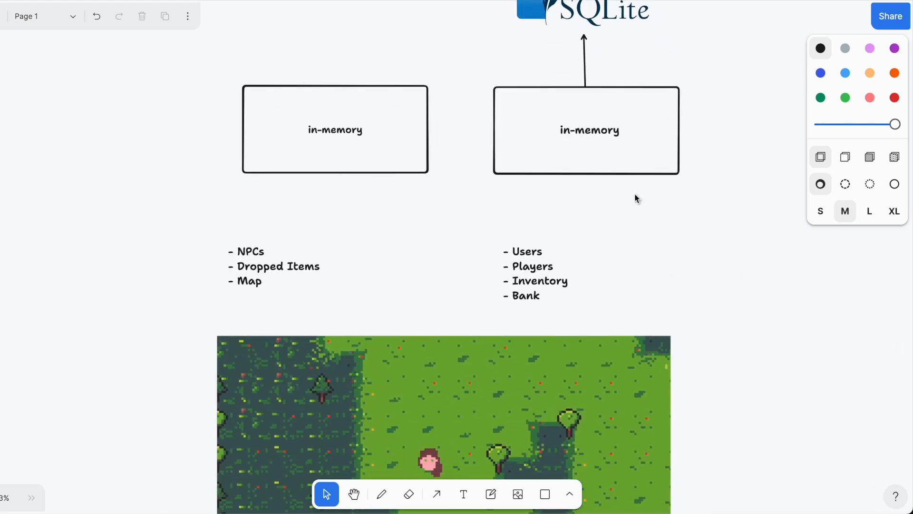
mouse_move(651, 215)
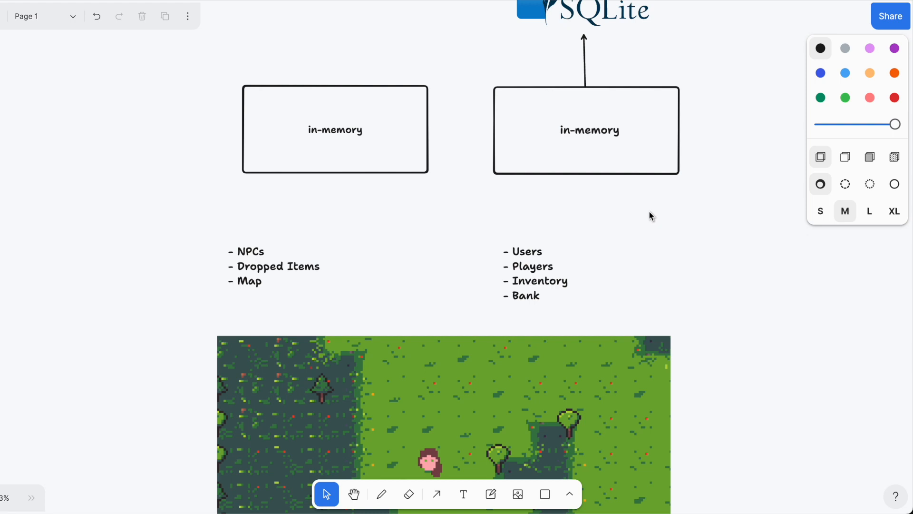
mouse_move(553, 231)
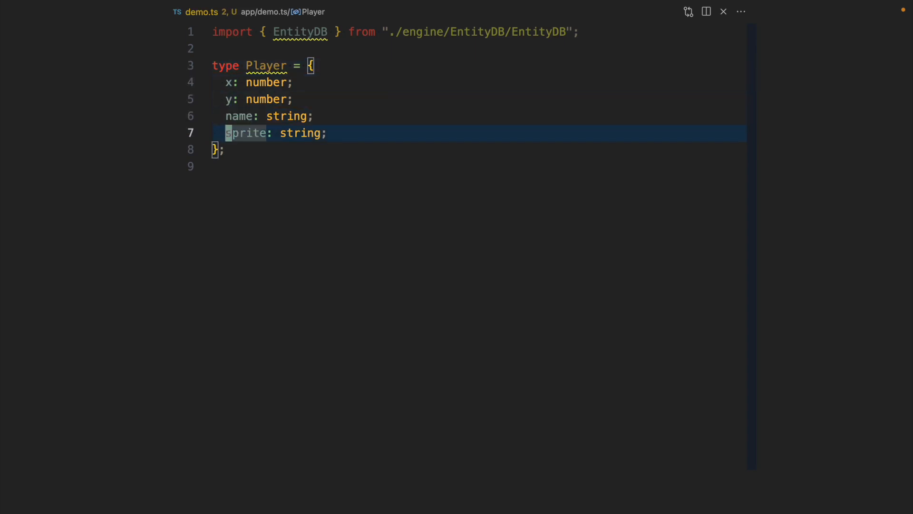
type("const db")
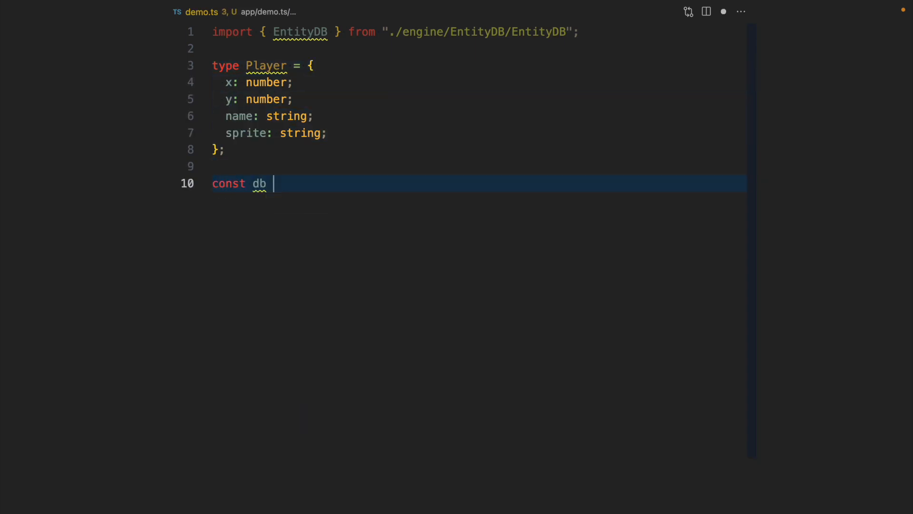
type("= new EntityDB();")
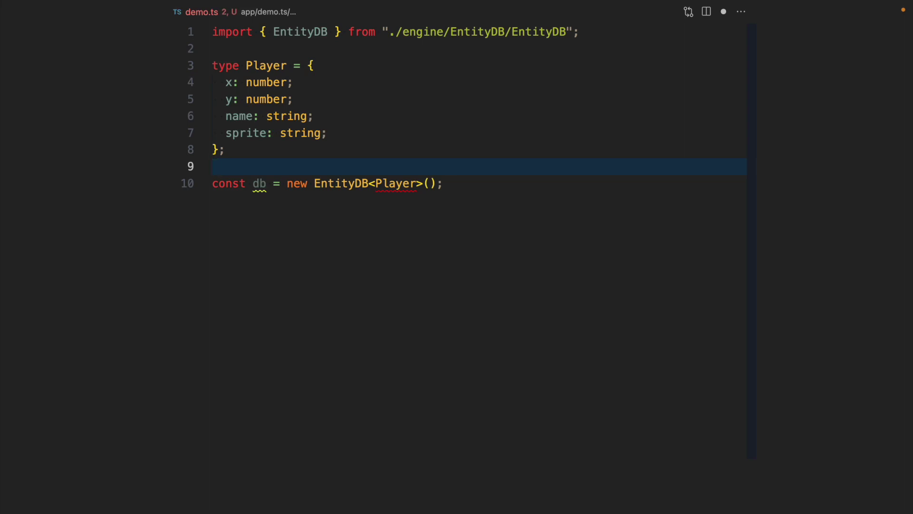
type("id: string;")
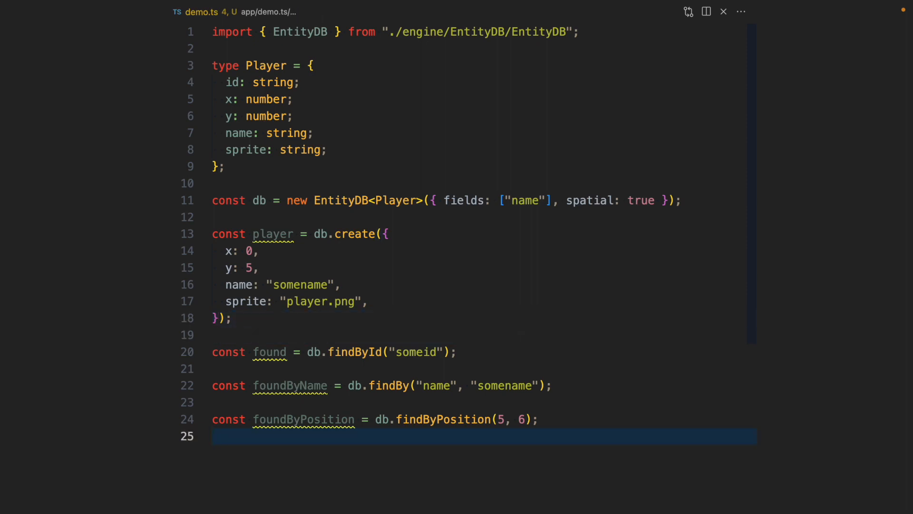
Add a range query: `const foundByPositionRange = db.findByPositionRange(5, 6, 10, 10);`
type("const foundByPositionRange = db.findByPositionRange(5, 6, 10, 10);")
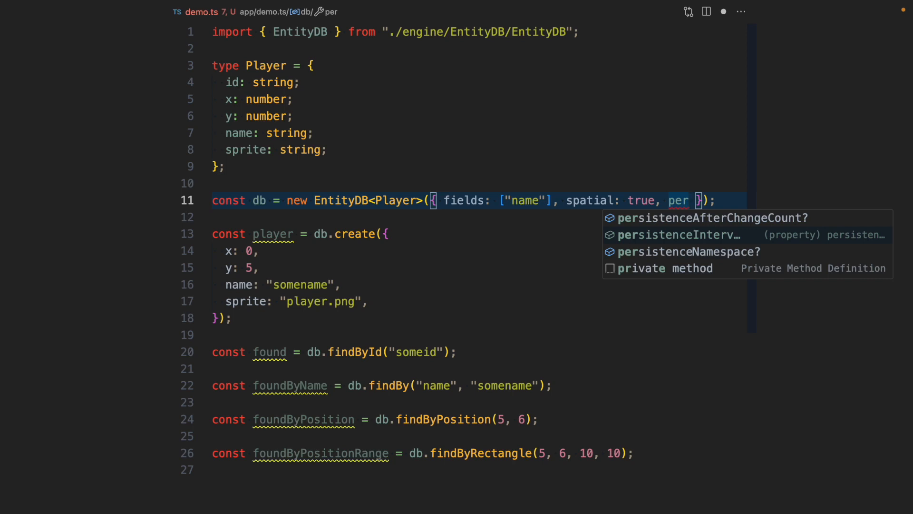
Add persistenceIntervalMs and persistenceAfterChangeCount: 10 to the EntityDB options
left_click(678, 235)
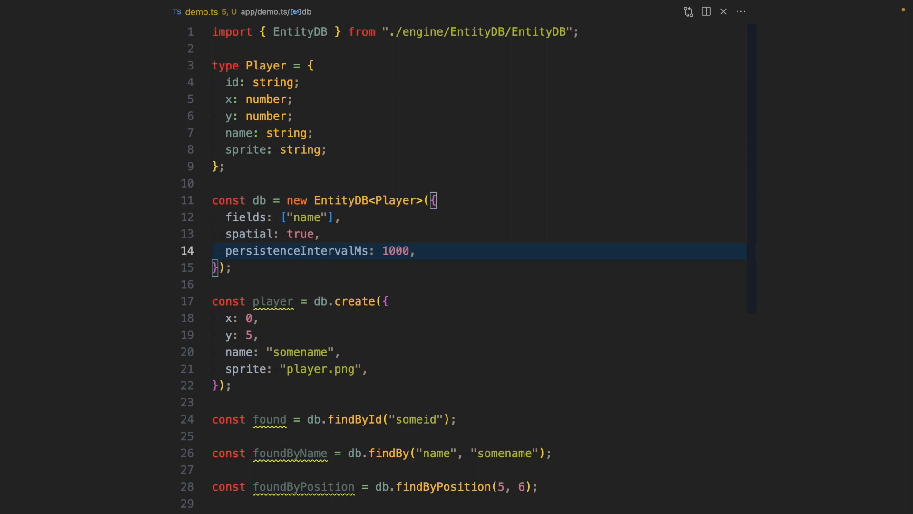
type("persistenceAfterChangeCount: 10,")
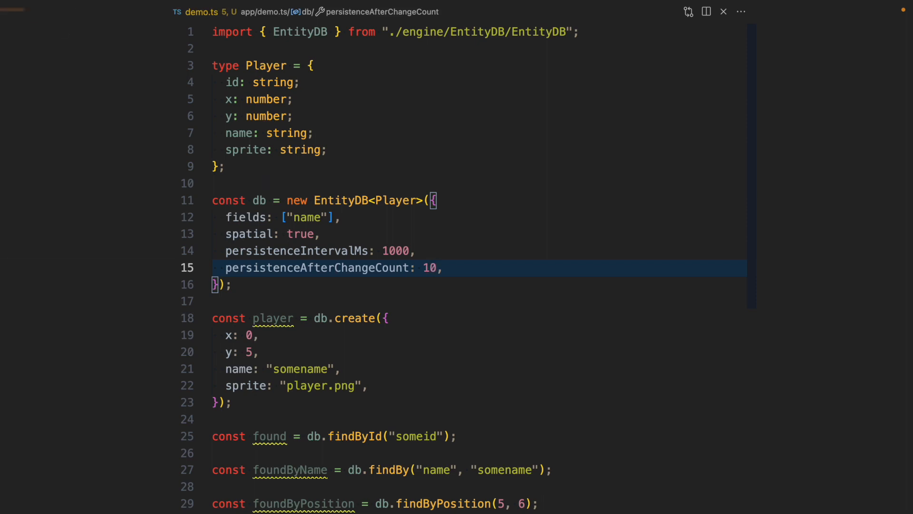
mouse_move(572, 503)
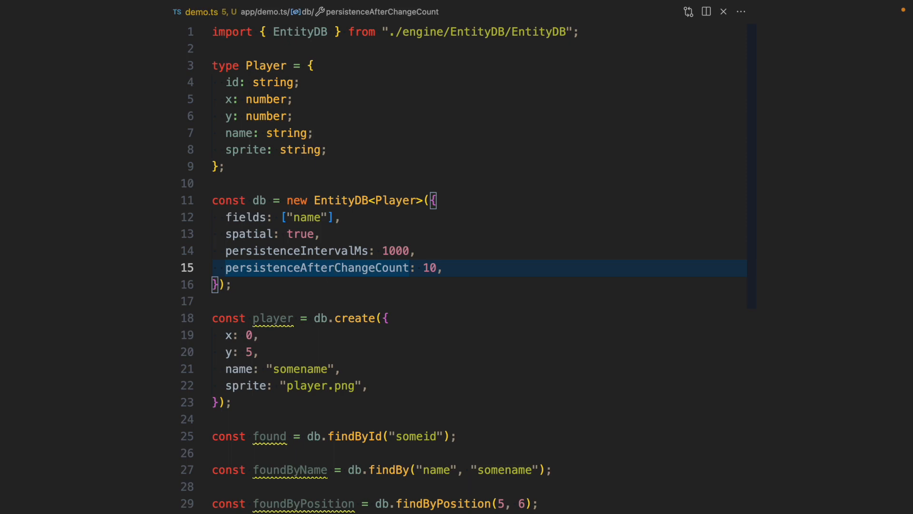
Add a JSONStore on sqliteDb with table "players" and persistenceNamespace to the options, then start typing migrations
type("jsonStore: true,")
type("const jsonStore = new JSONStore(")
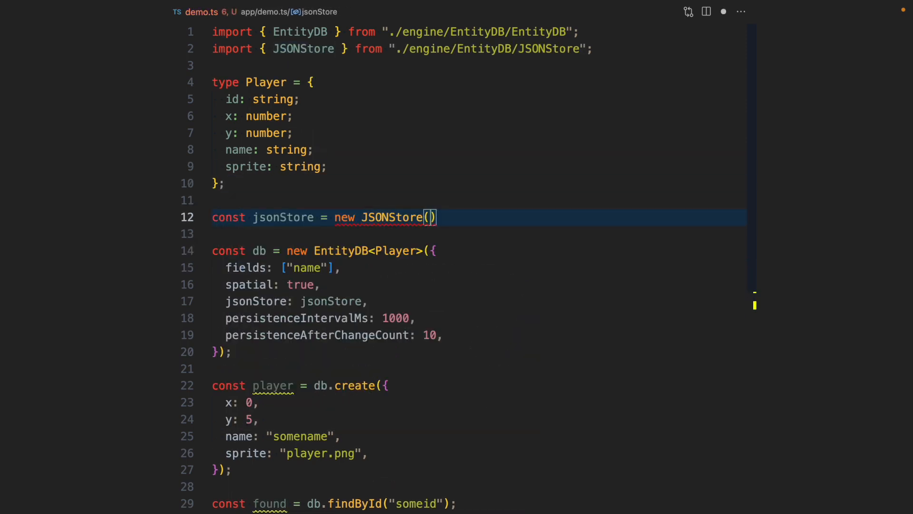
type("sqliteDb, \"players\"")
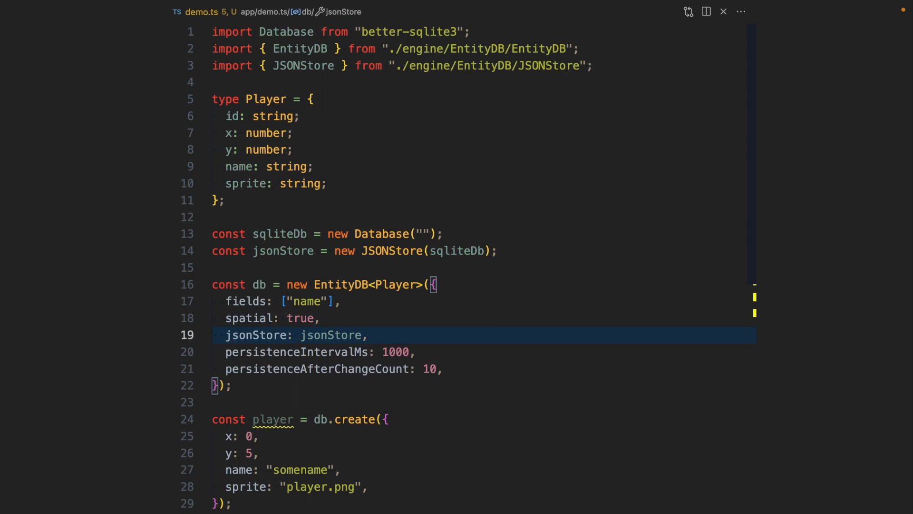
left_click(296, 335)
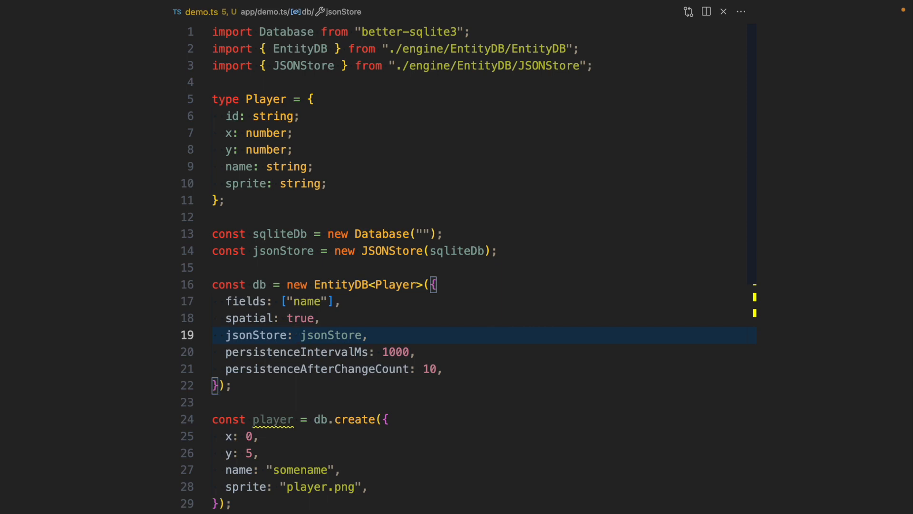
type("persistenceNamespace: \"player\",")
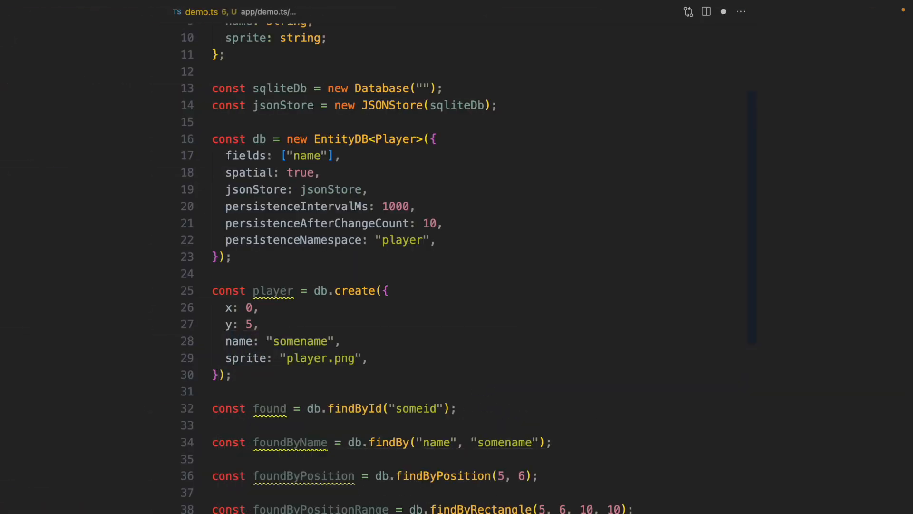
type("mi")
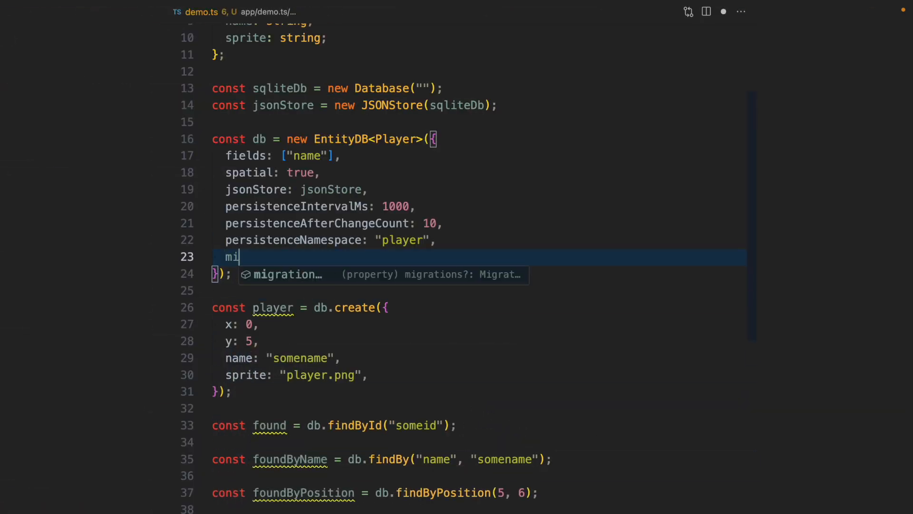